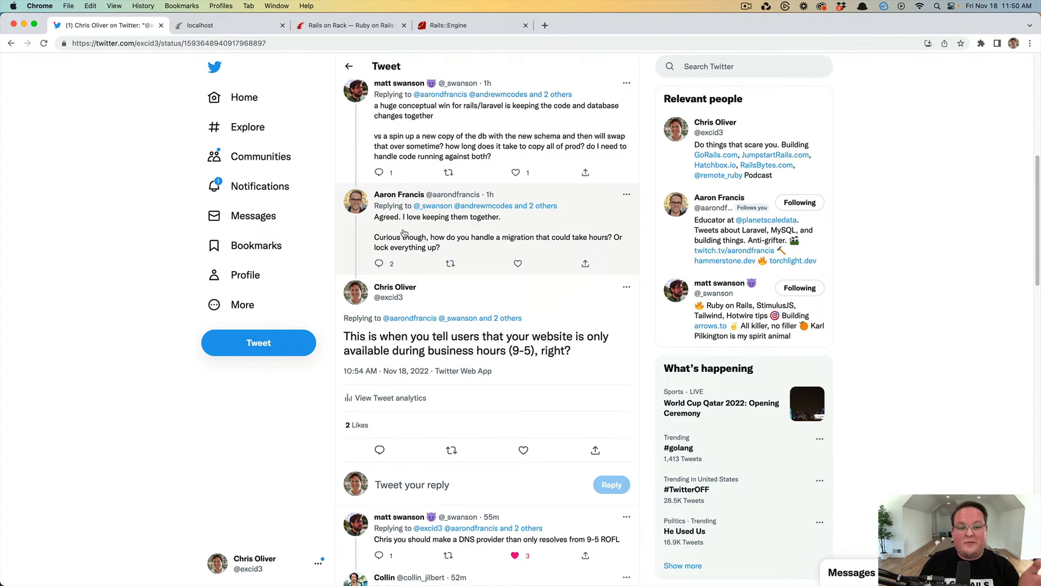
pyautogui.moveTo(402, 241)
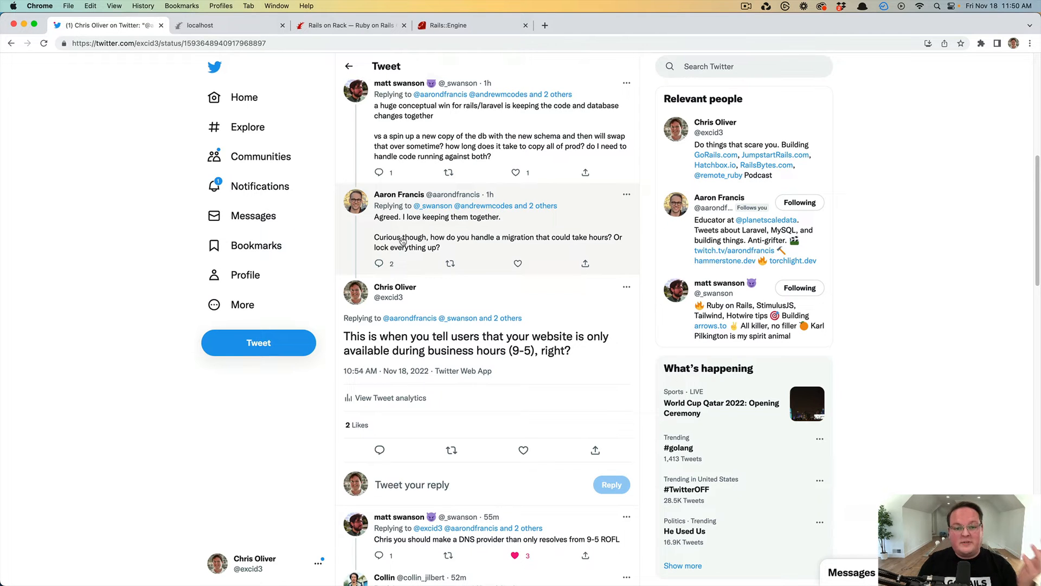
# - Run 'rails plugin new nine_to_five --mountable' to generate the engine gem
pyautogui.scroll(-3)
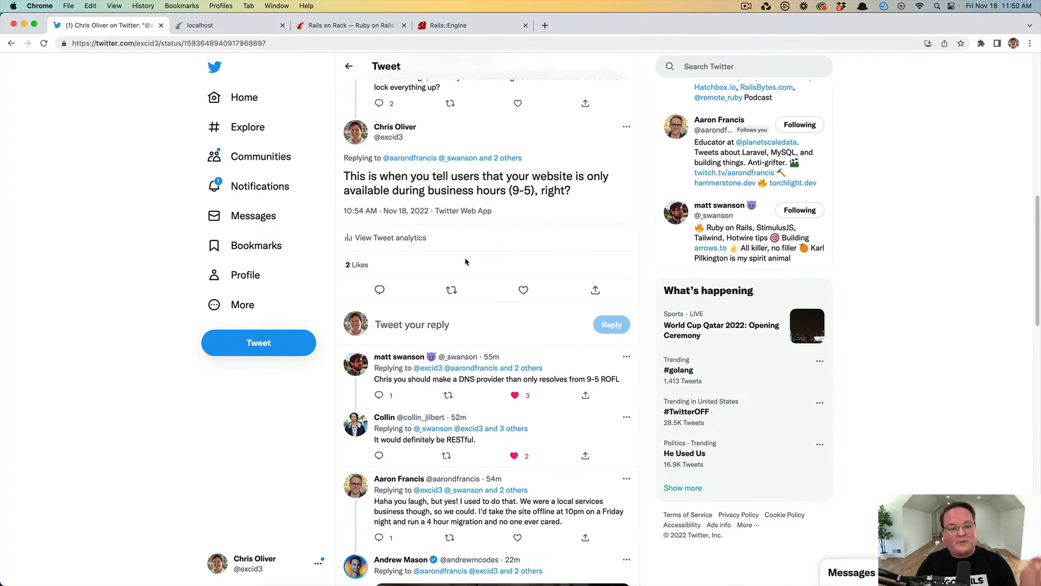
pyautogui.scroll(-3)
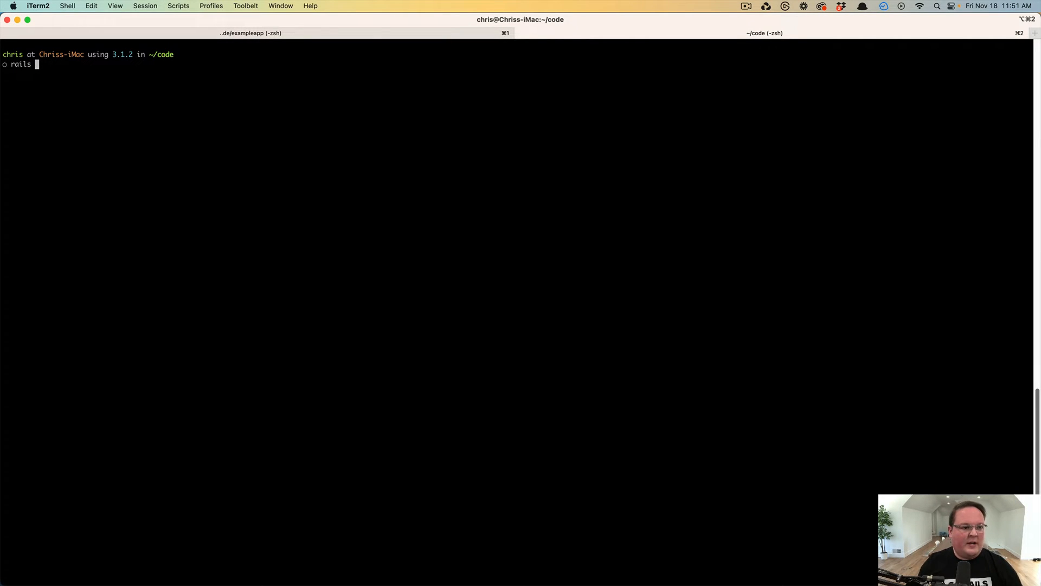
pyautogui.write('plugin')
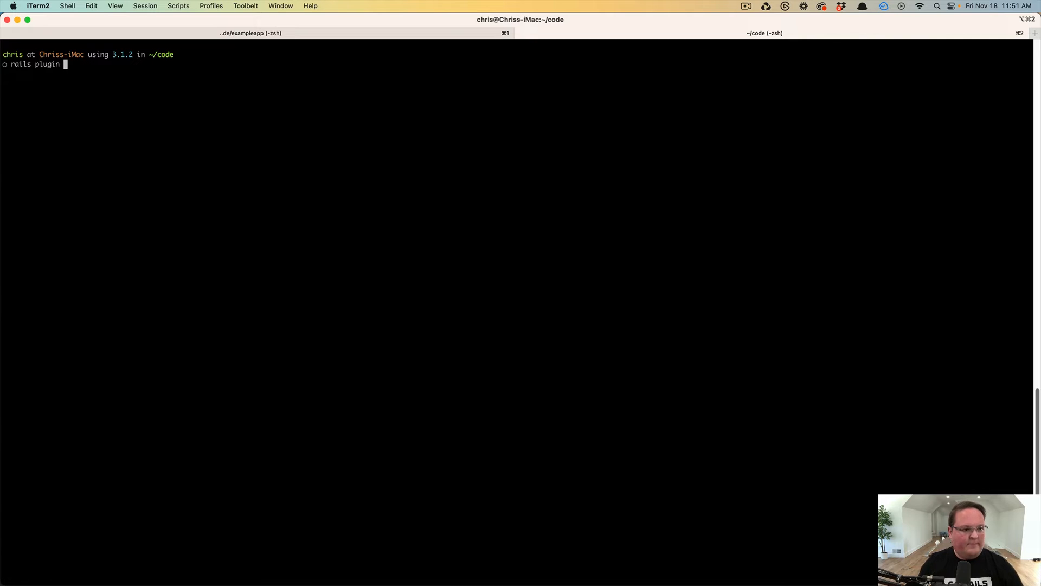
pyautogui.write('new')
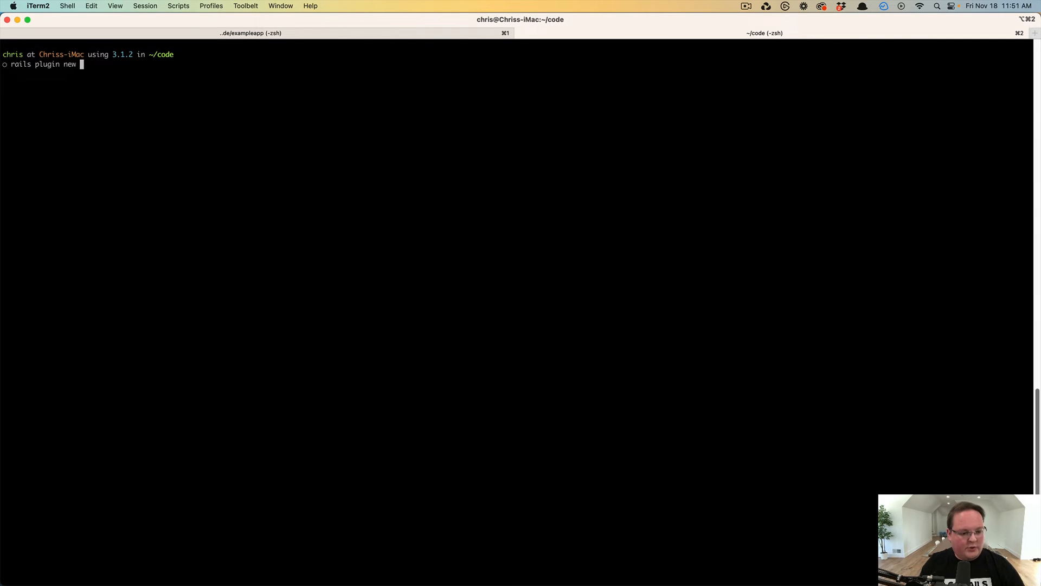
pyautogui.write('nine')
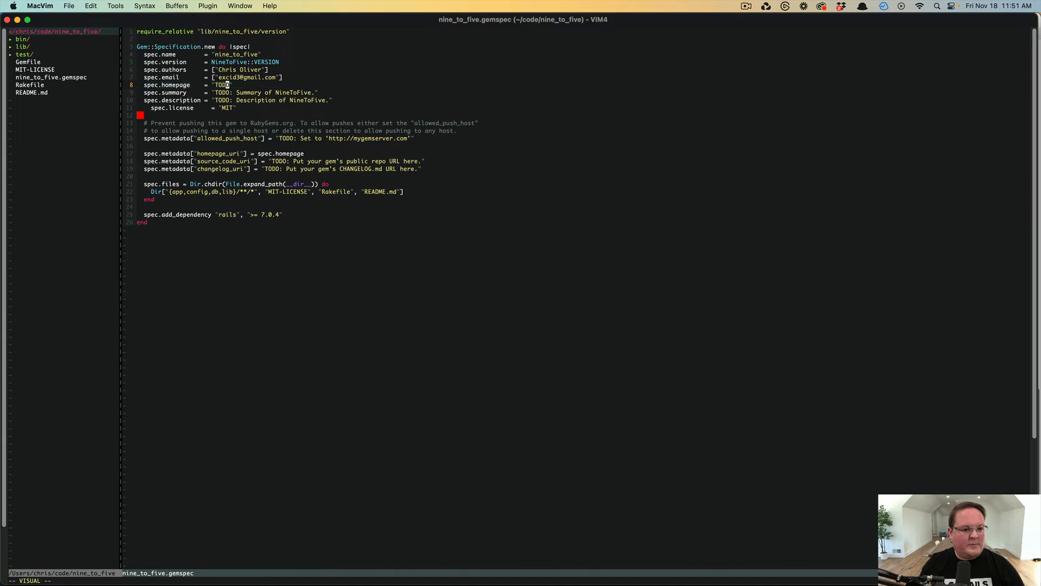
pyautogui.write('https://e')
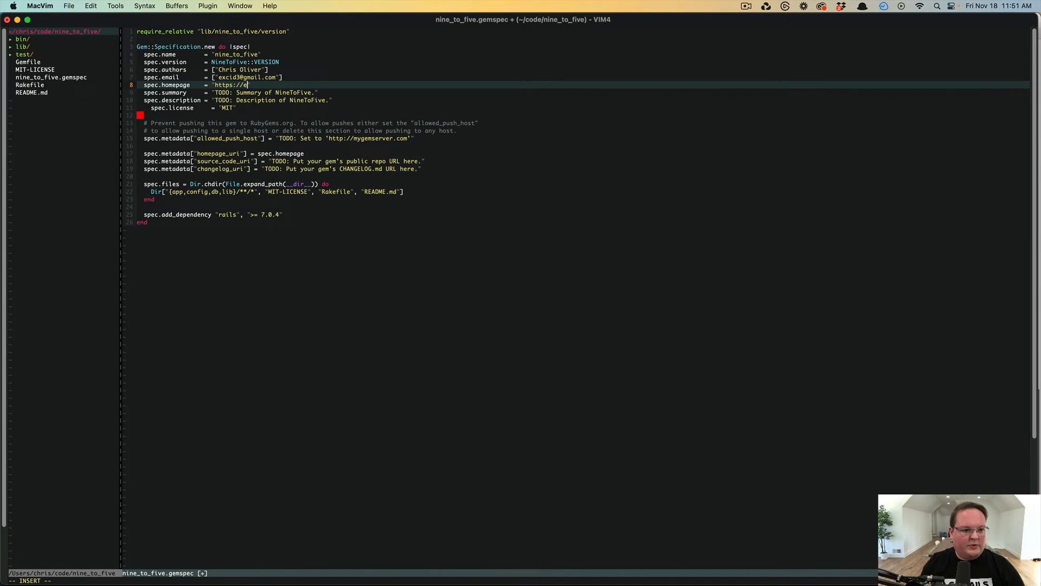
pyautogui.write('xample.org"')
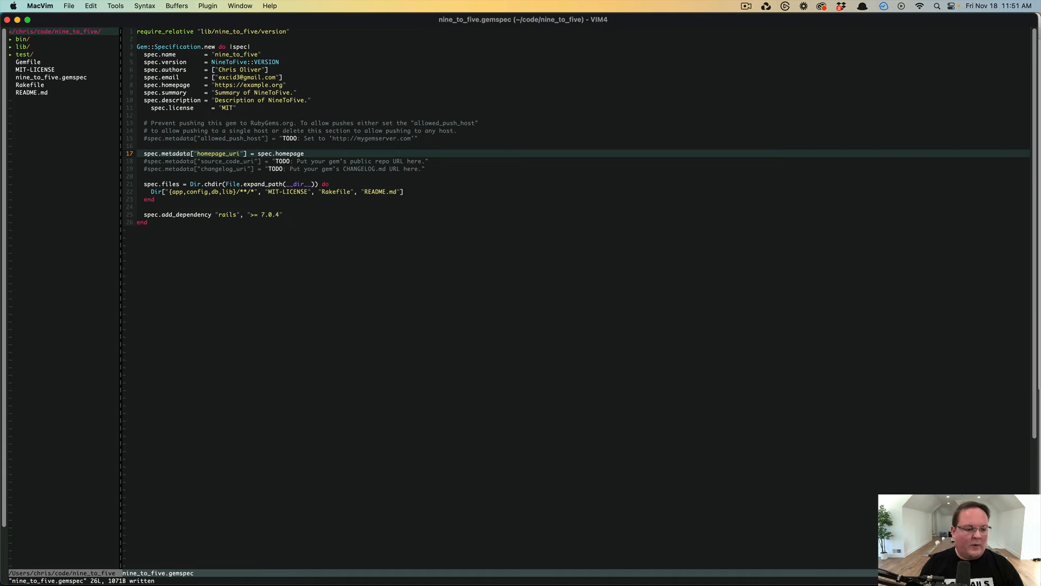
pyautogui.click(44, 54)
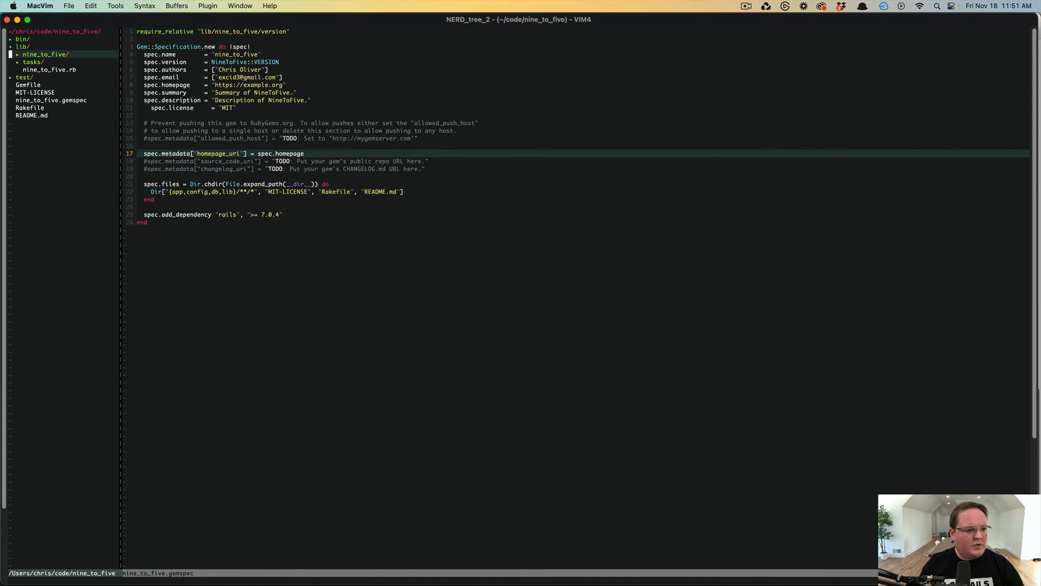
pyautogui.click(50, 70)
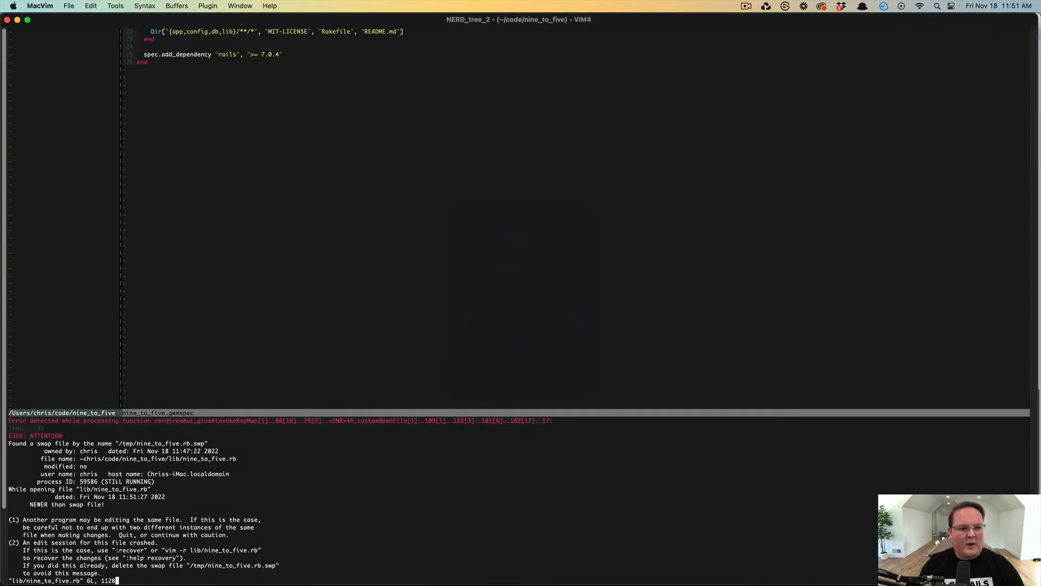